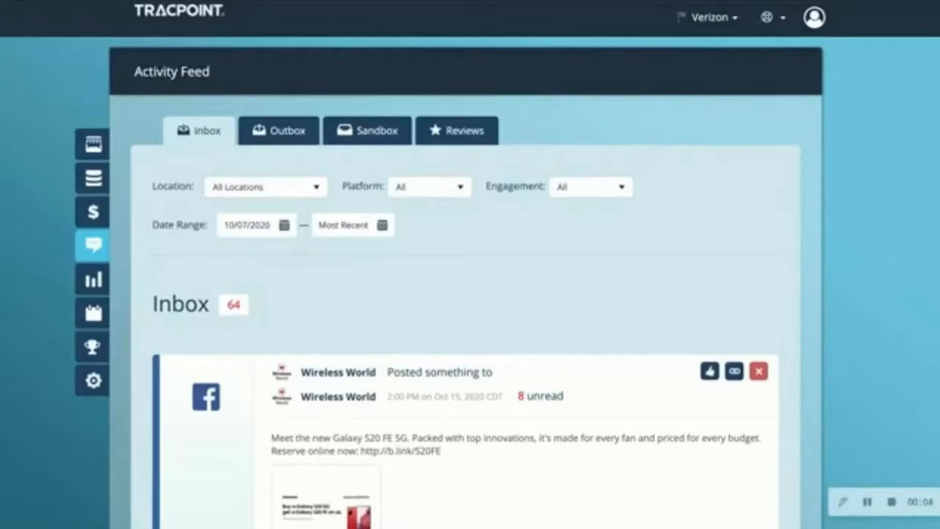
mouse_move(477, 140)
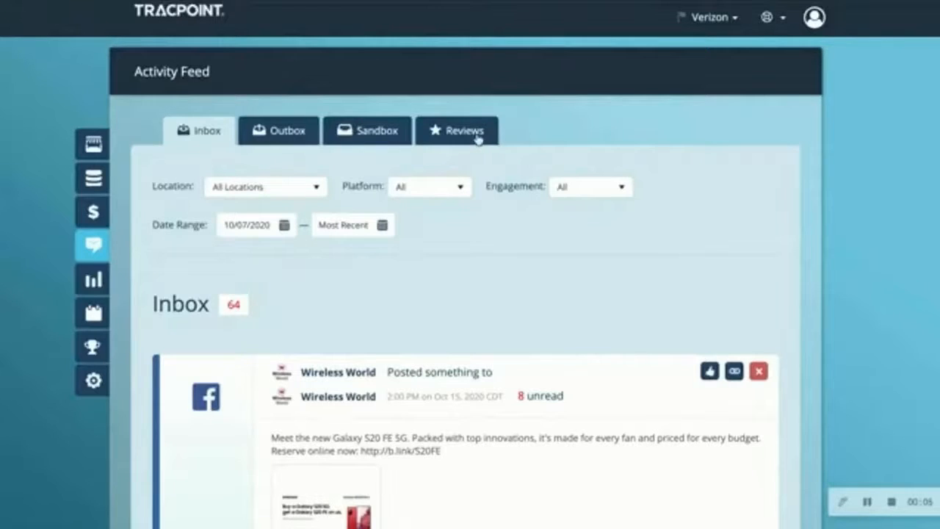
- Show the Reviews tab: 5,119 five-star reviews, 22% replied, 5.0 average rating
left_click(457, 130)
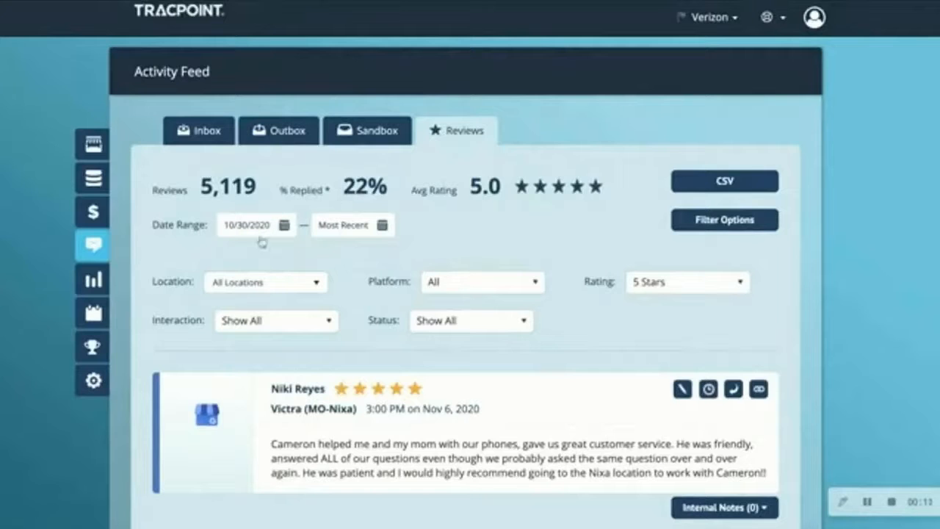
mouse_move(484, 246)
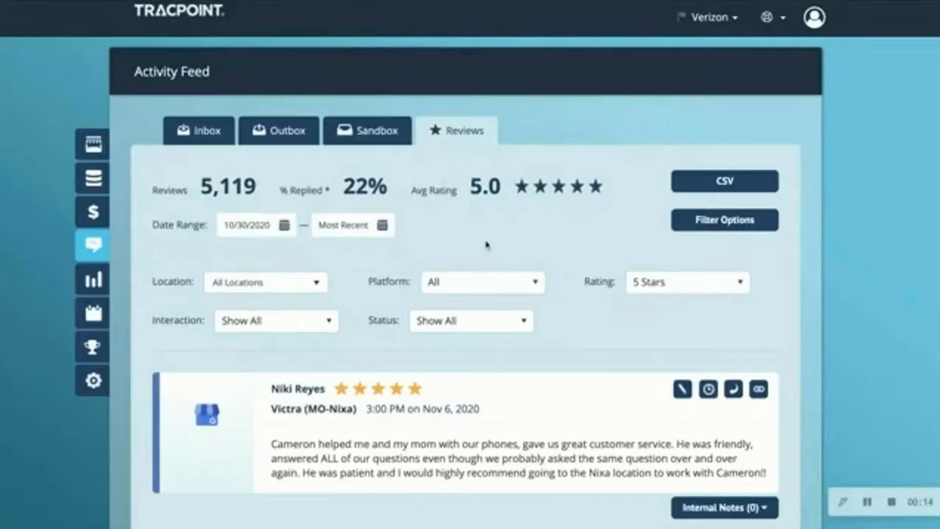
mouse_move(642, 284)
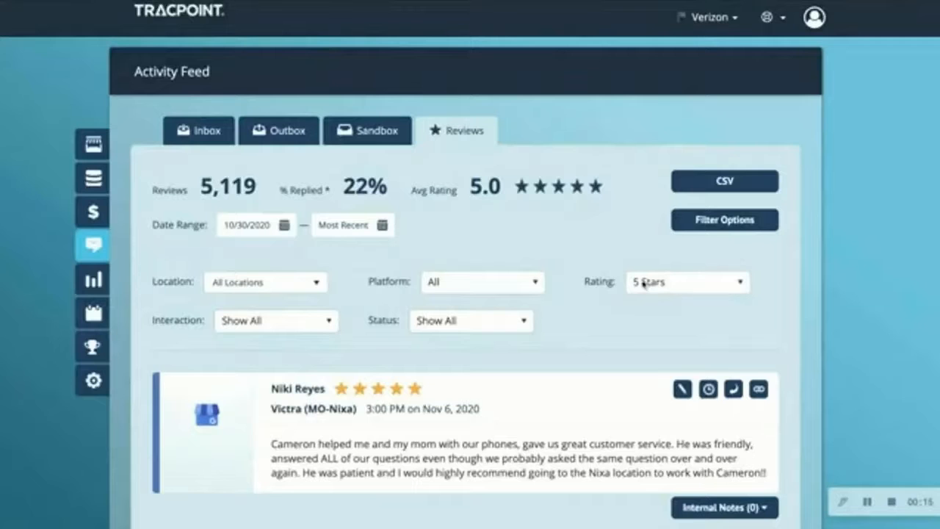
- Filter reviews to 1 Star, showing 209 reviews, 48% replied, 1.0 average
left_click(482, 282)
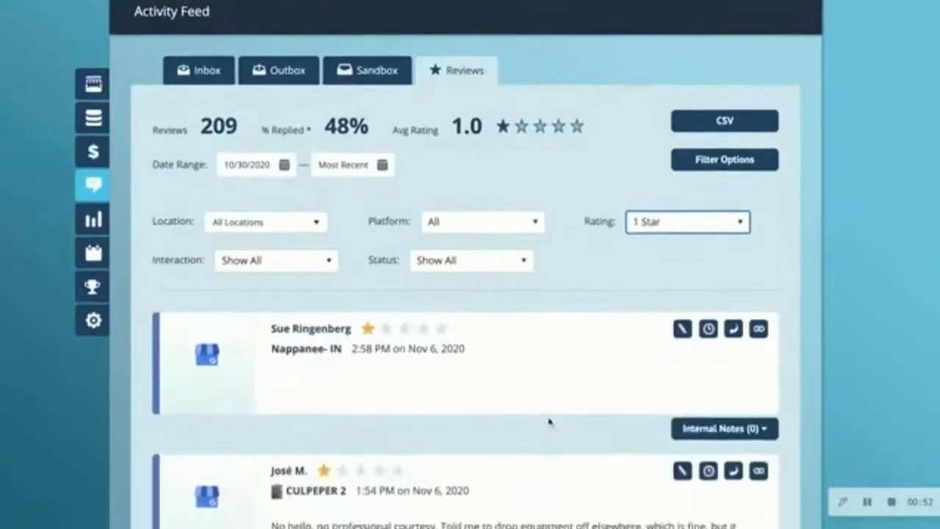
scroll("down", 3)
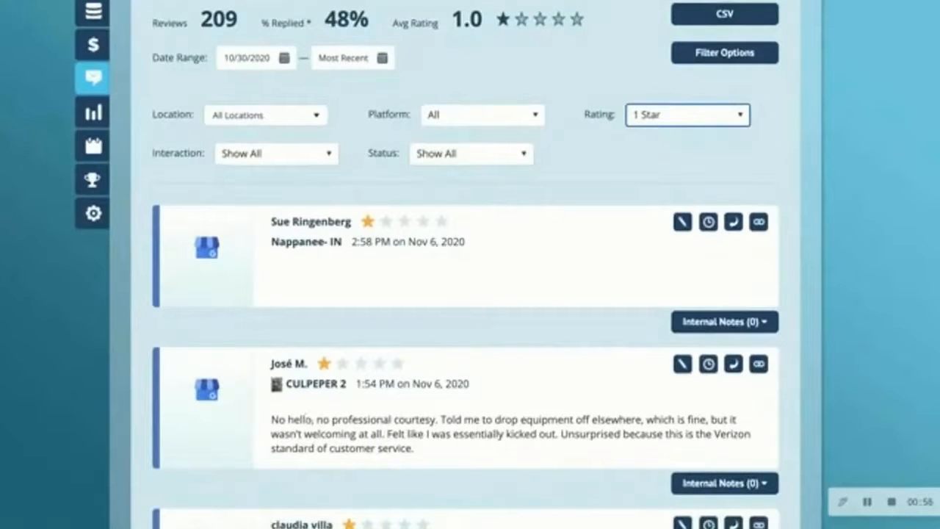
mouse_move(526, 416)
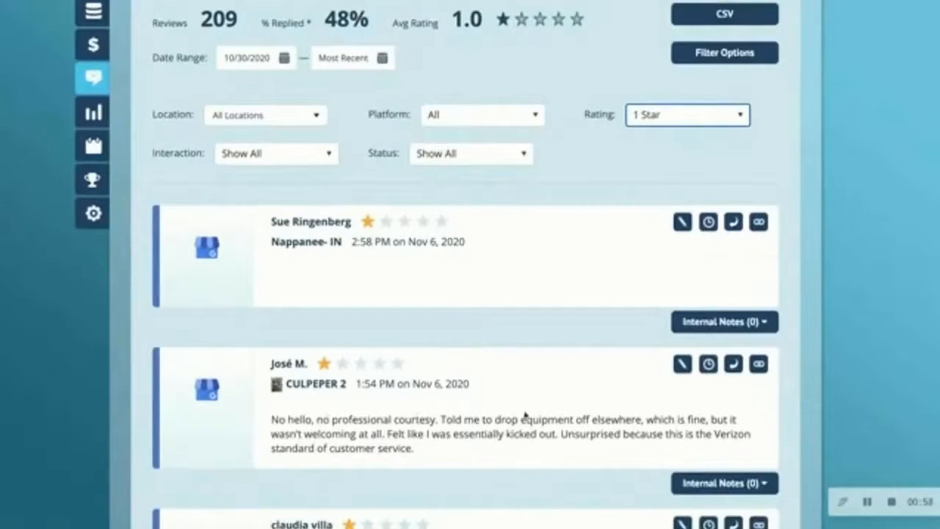
mouse_move(733, 364)
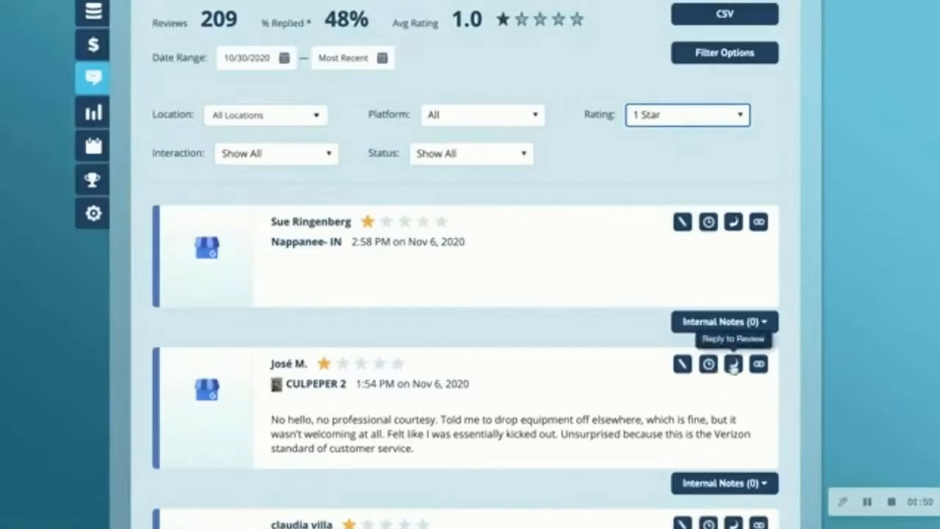
mouse_move(630, 406)
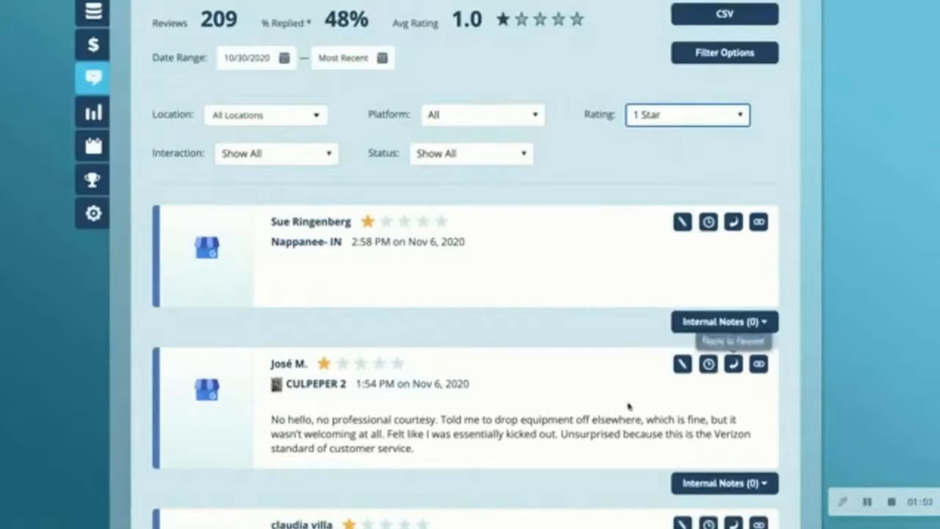
mouse_move(469, 374)
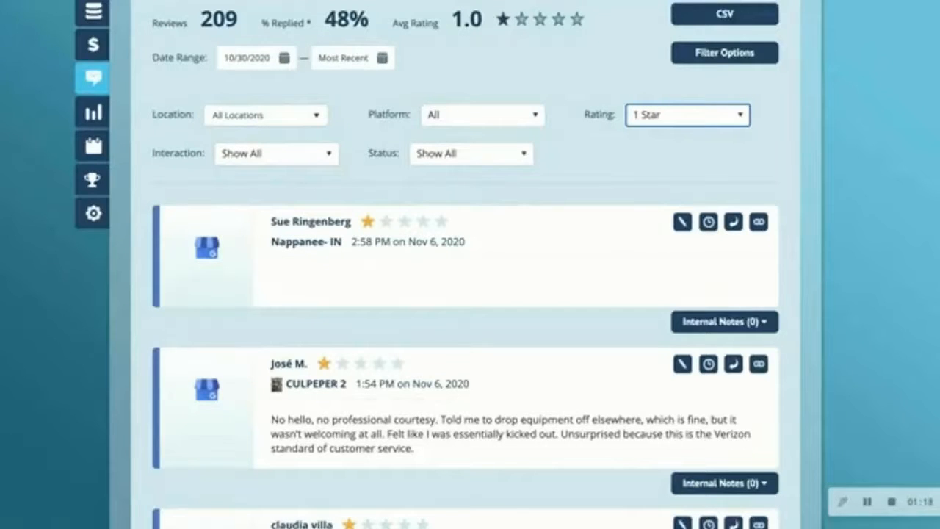
mouse_move(407, 367)
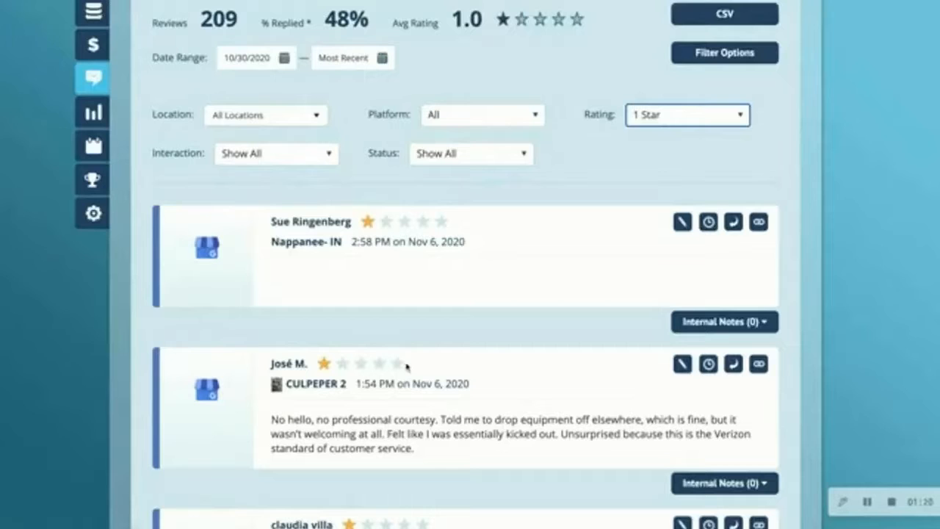
mouse_move(297, 357)
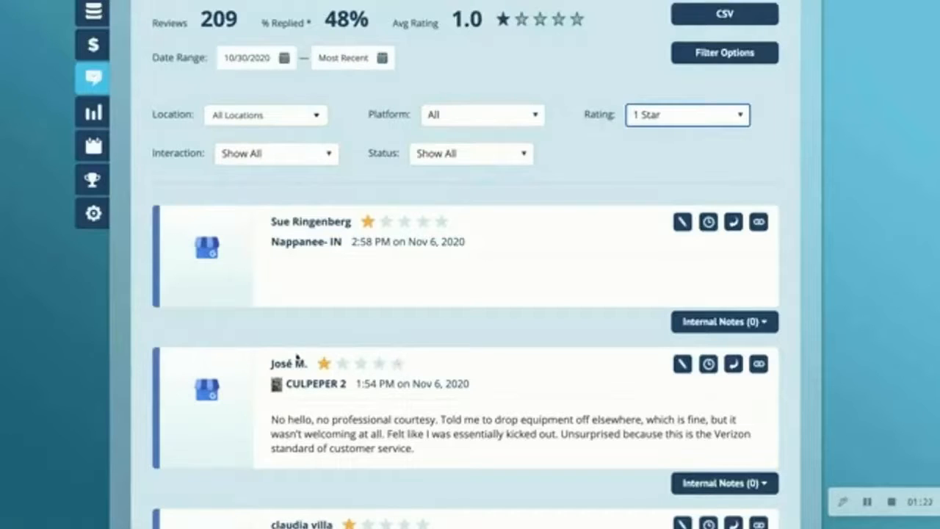
mouse_move(176, 299)
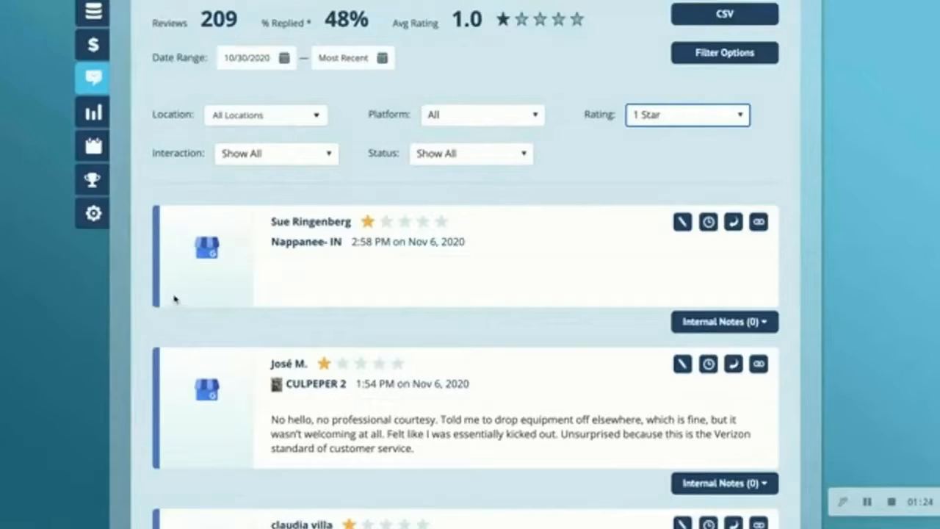
mouse_move(92, 214)
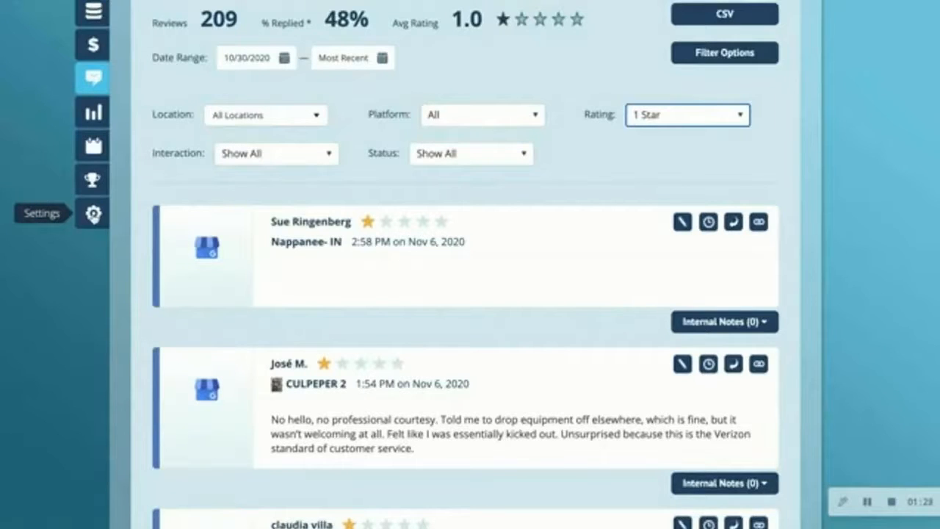
- Browse the star-rating auto-fill review templates in Settings, then return to the Activity Feed inbox
left_click(93, 213)
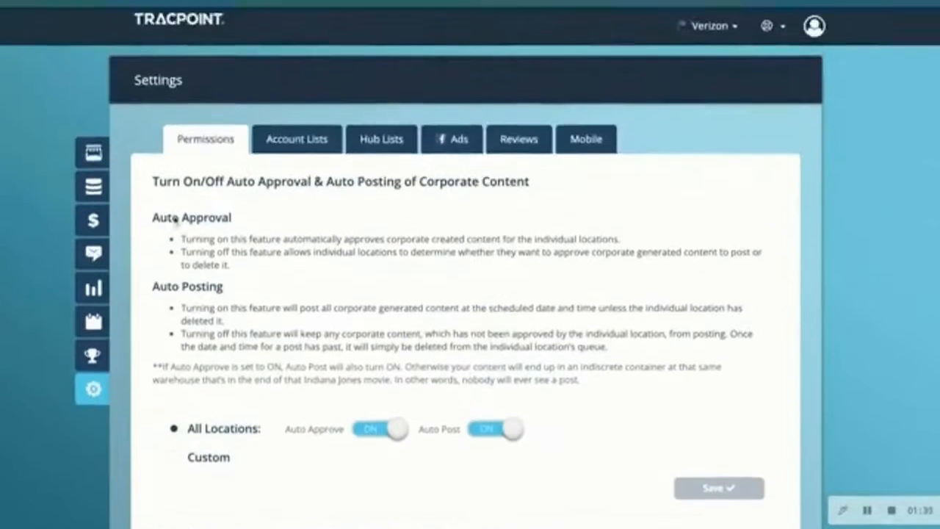
left_click(518, 138)
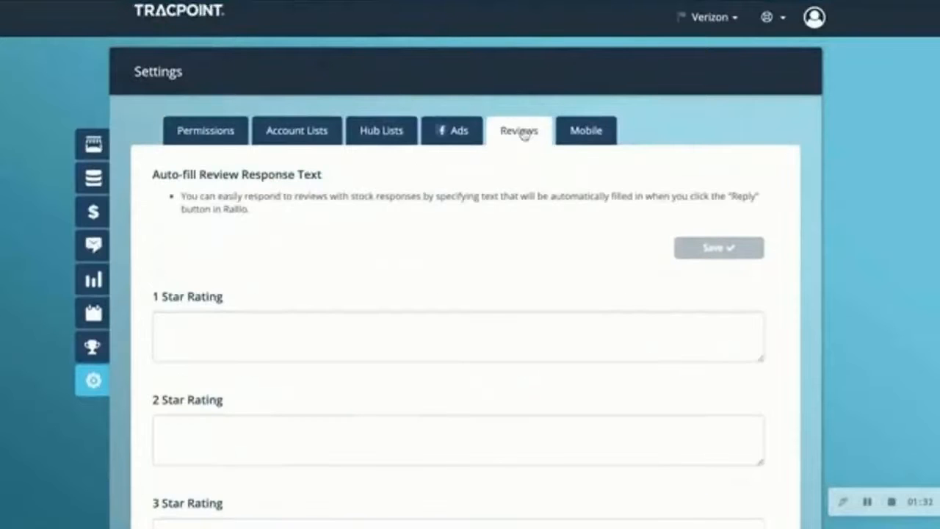
mouse_move(432, 295)
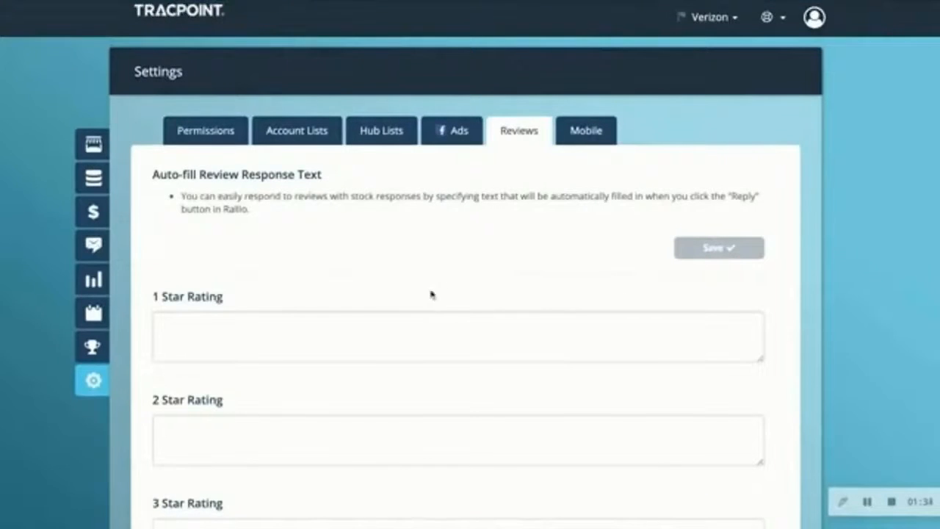
scroll("down", 3)
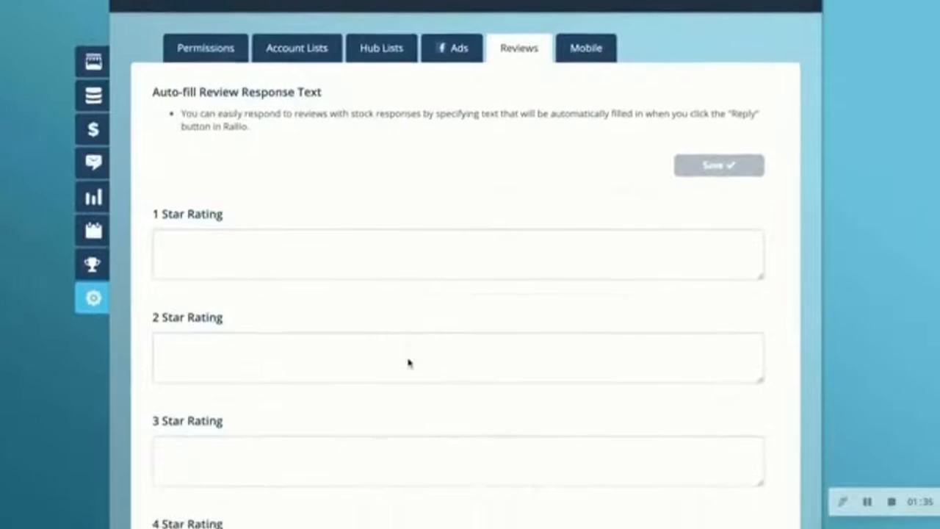
scroll("down", 3)
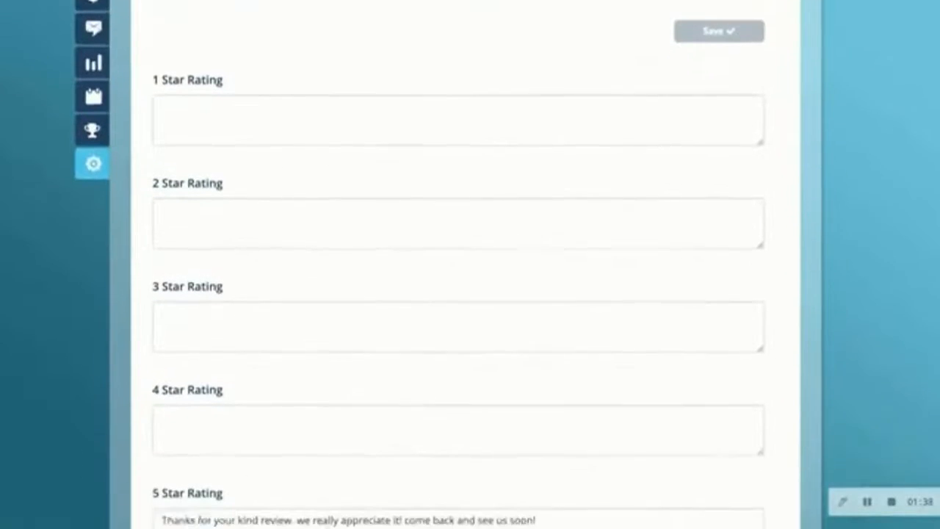
scroll("down", 3)
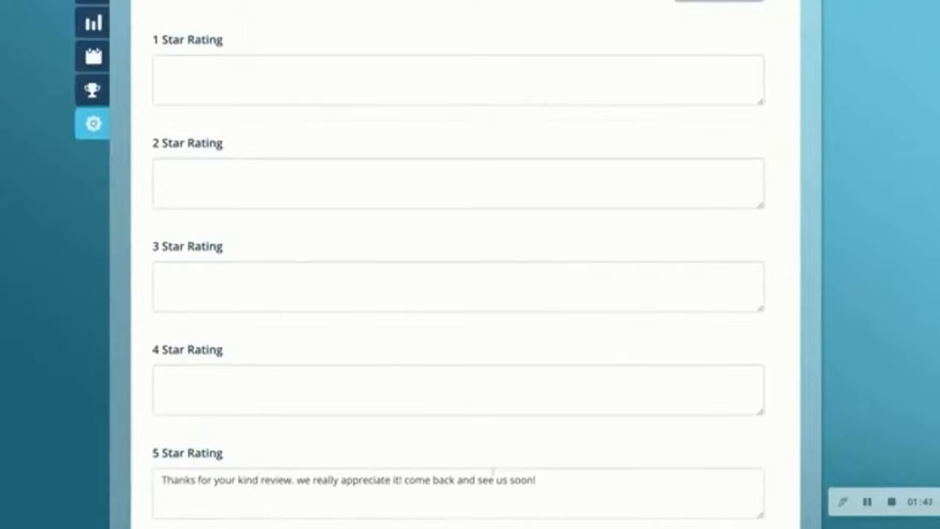
scroll("up", 3)
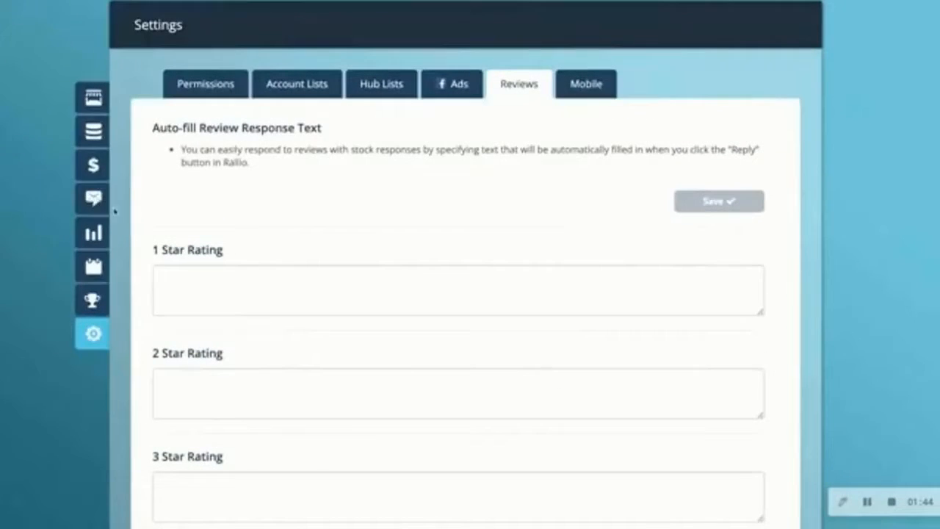
left_click(92, 198)
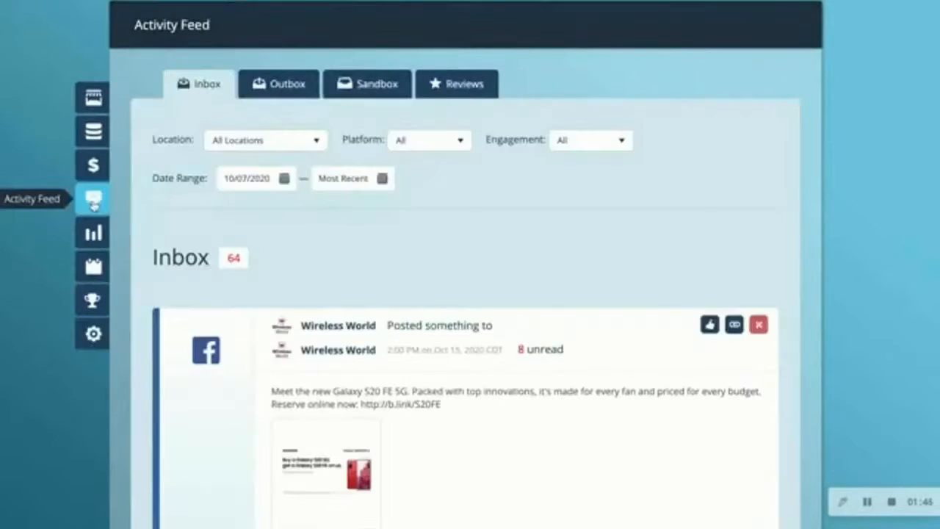
- Return to the 5-star Reviews list: 5,119 reviews, 22% replied, 5.0 average
left_click(456, 83)
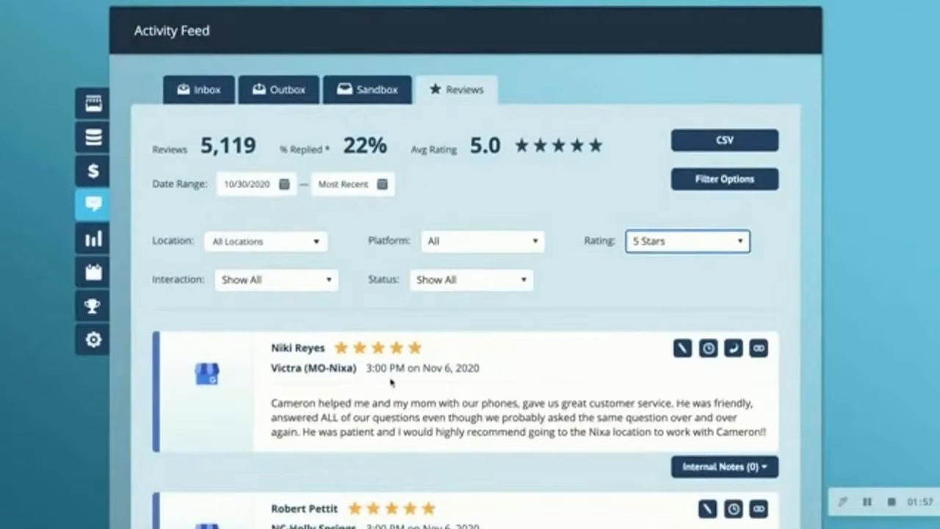
mouse_move(656, 355)
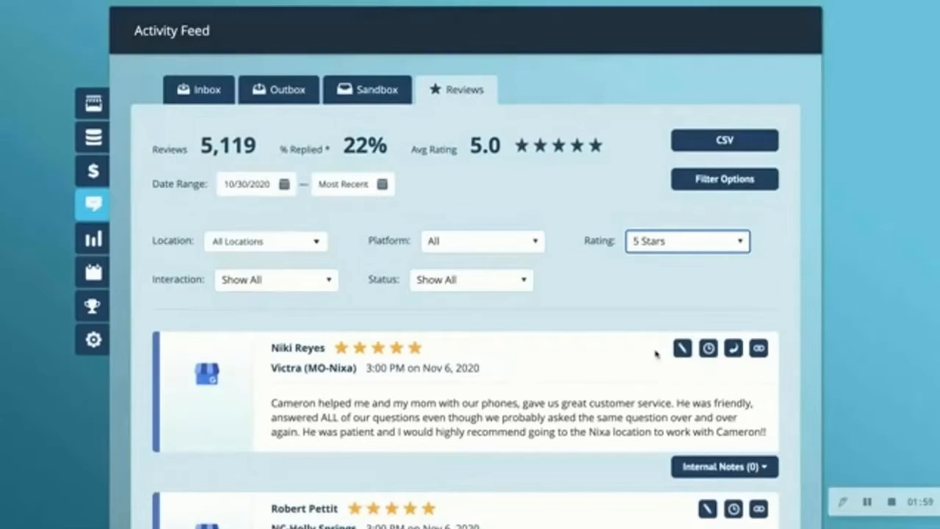
mouse_move(733, 348)
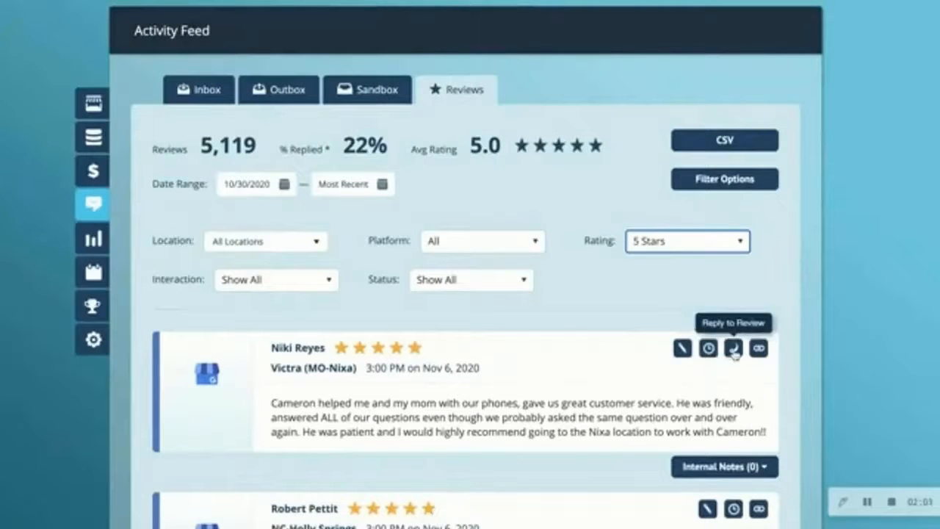
left_click(733, 348)
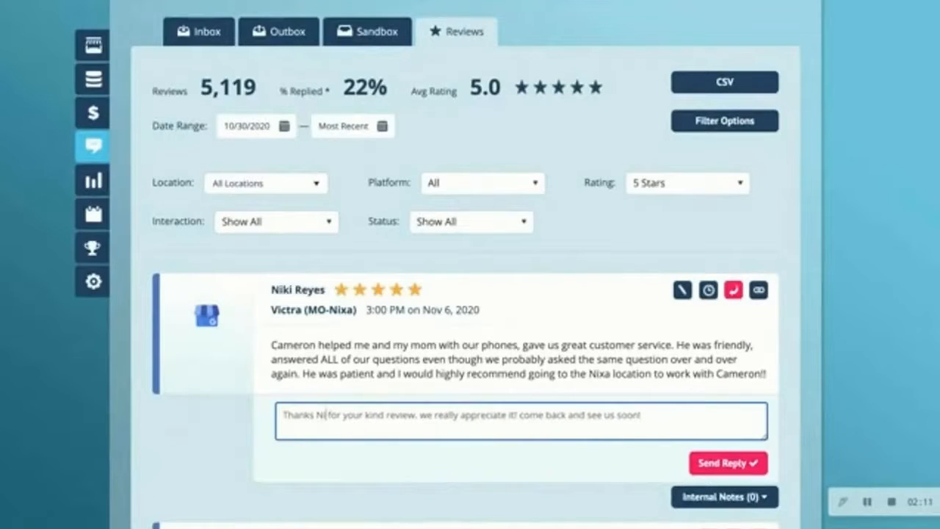
type("ki")
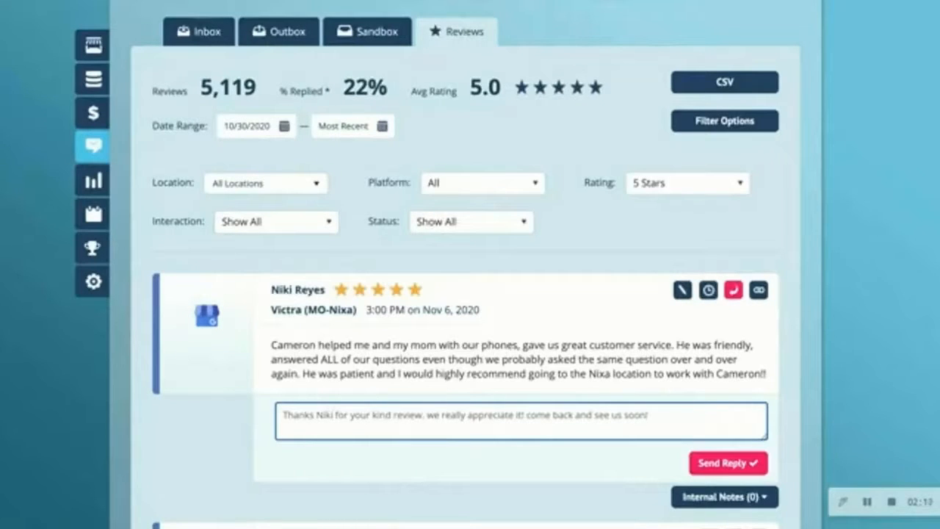
mouse_move(204, 295)
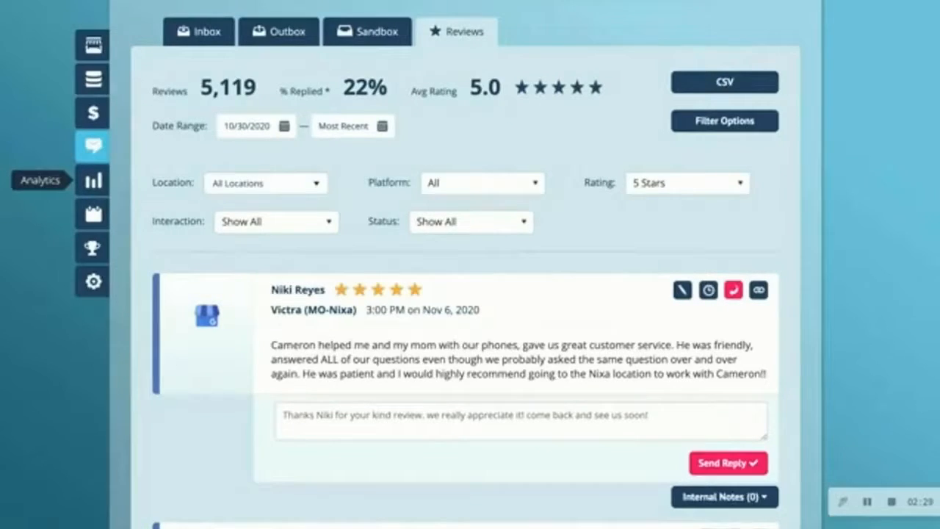
- Open the Analytics leaderboard and the review Notification Settings window
left_click(92, 180)
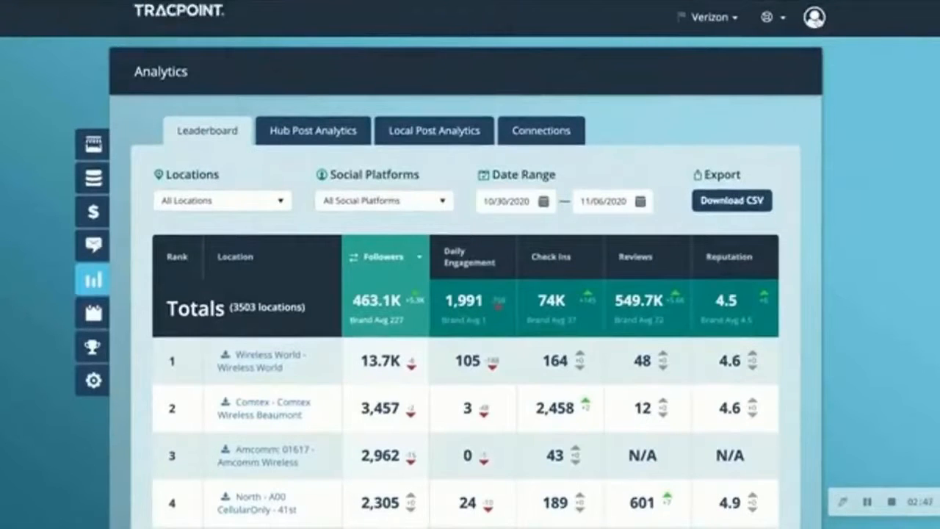
left_click(813, 17)
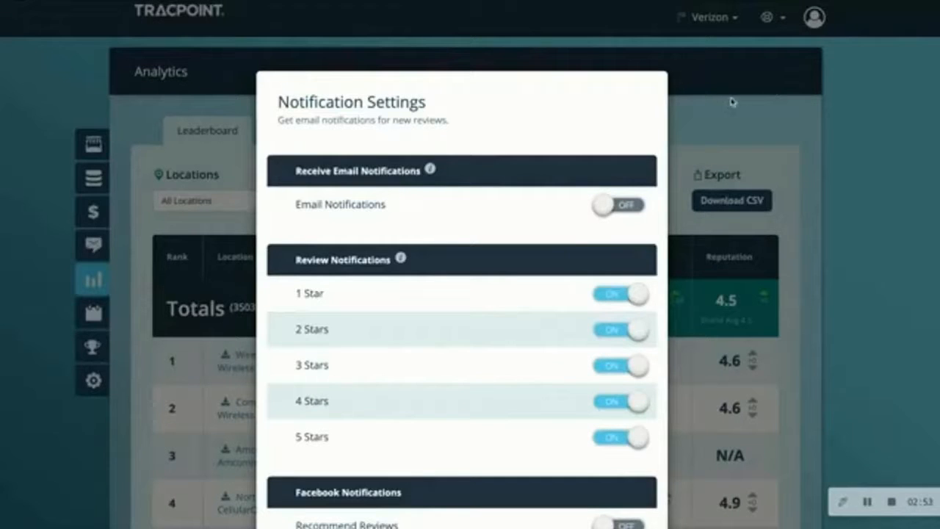
mouse_move(570, 172)
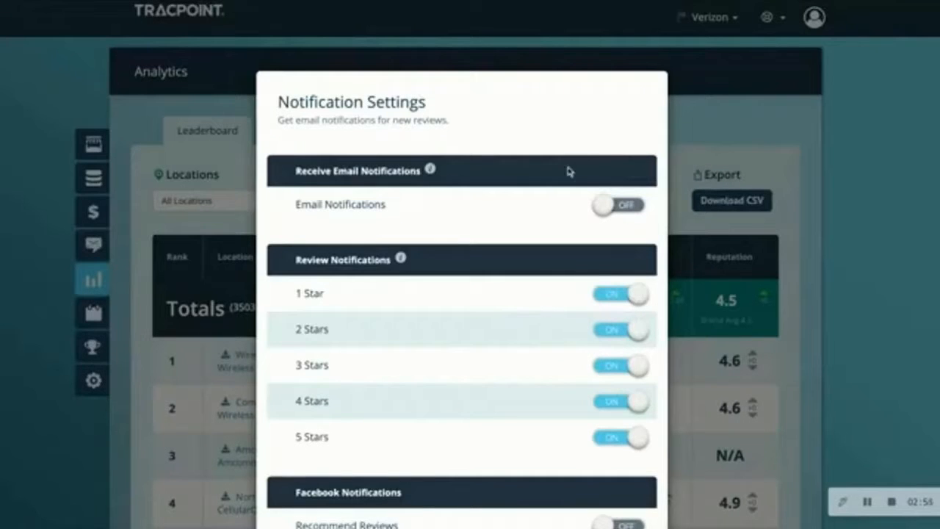
- Scroll Notification Settings to the Facebook recommend/not-recommend toggles (both off) and Reports section
scroll("down", 3)
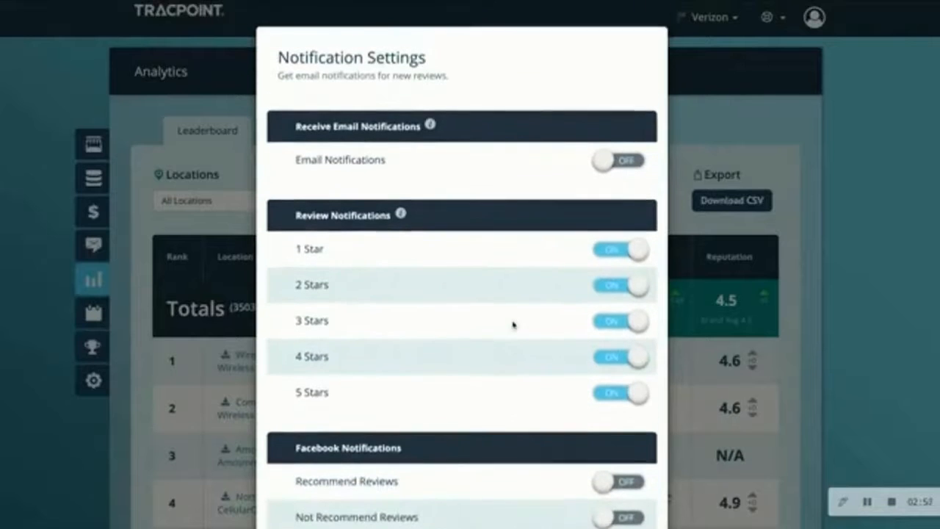
scroll("down", 3)
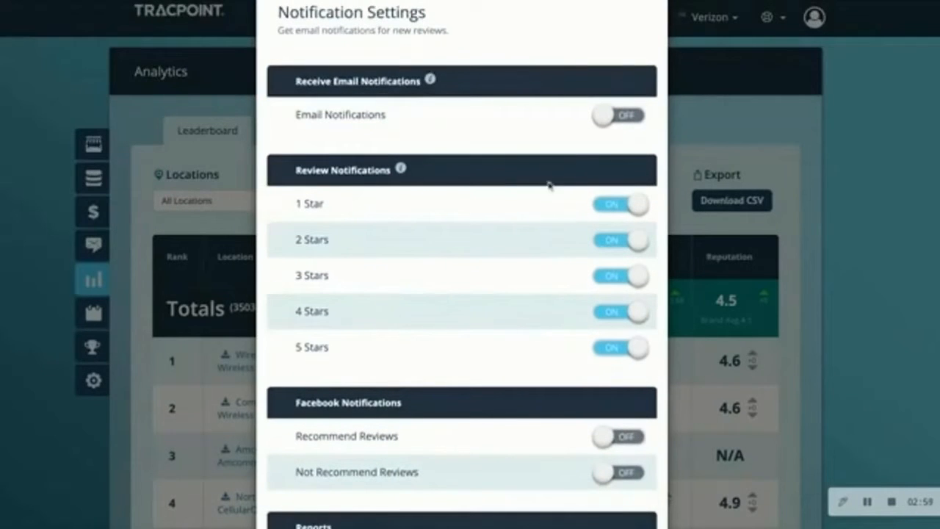
mouse_move(513, 157)
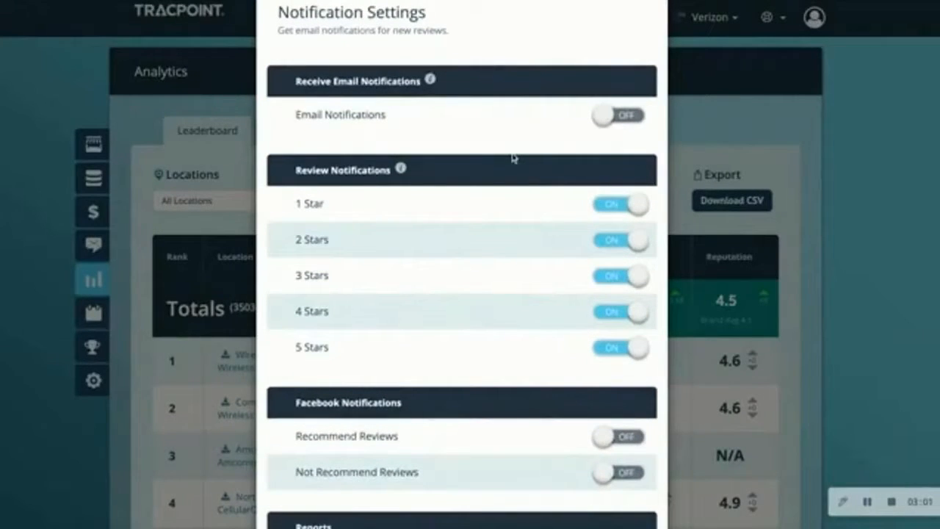
mouse_move(510, 170)
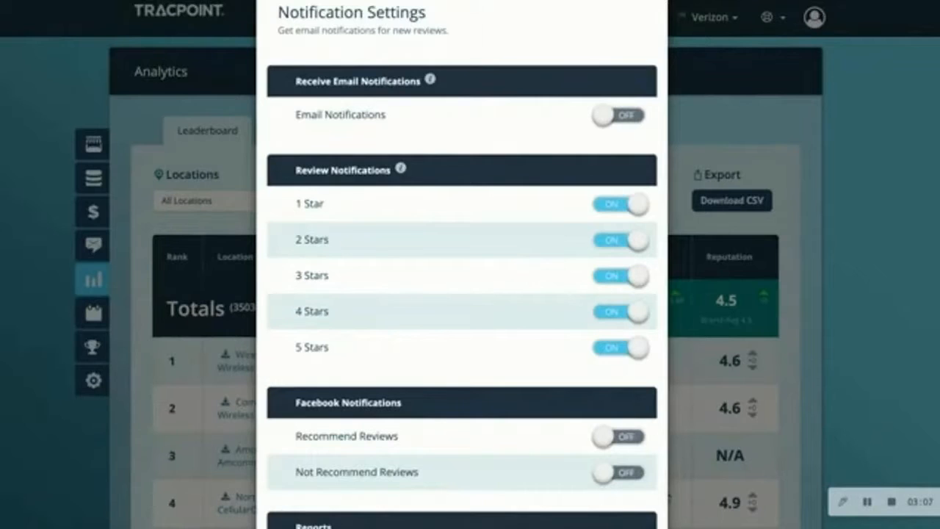
mouse_move(531, 174)
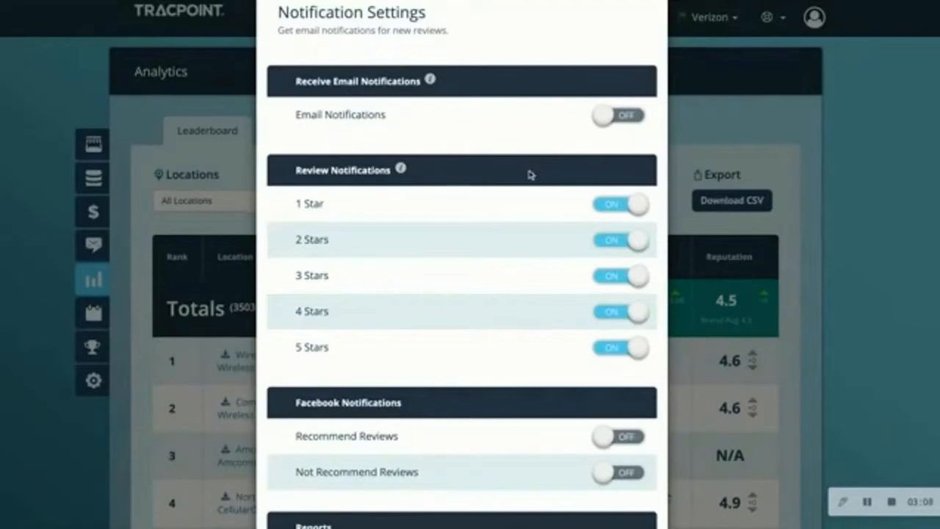